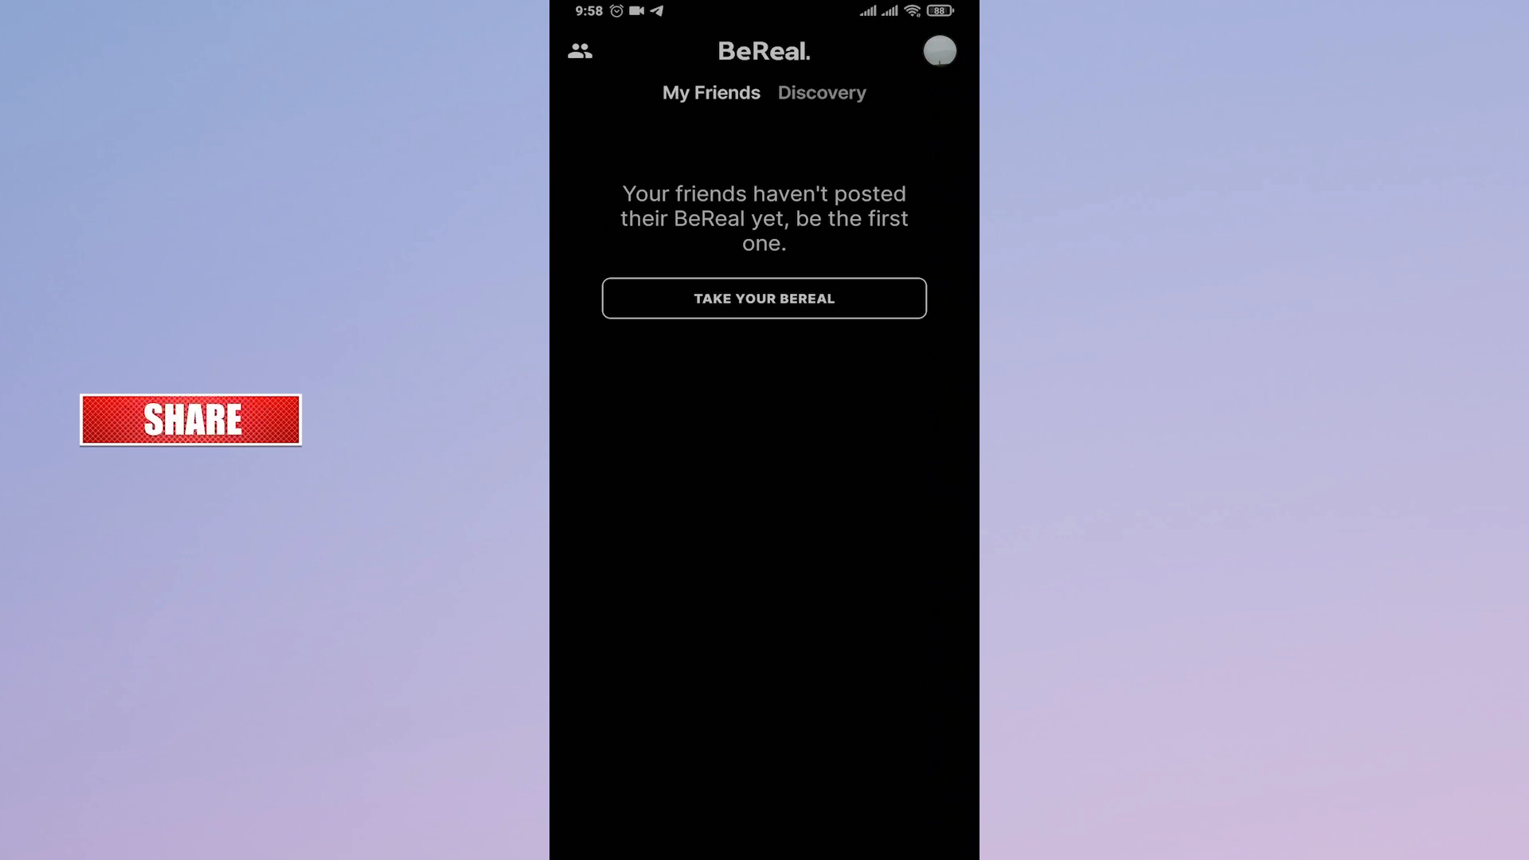
# - Show the profile's Share profile, Block and Report options from the three-dot menu
pyautogui.click(947, 51)
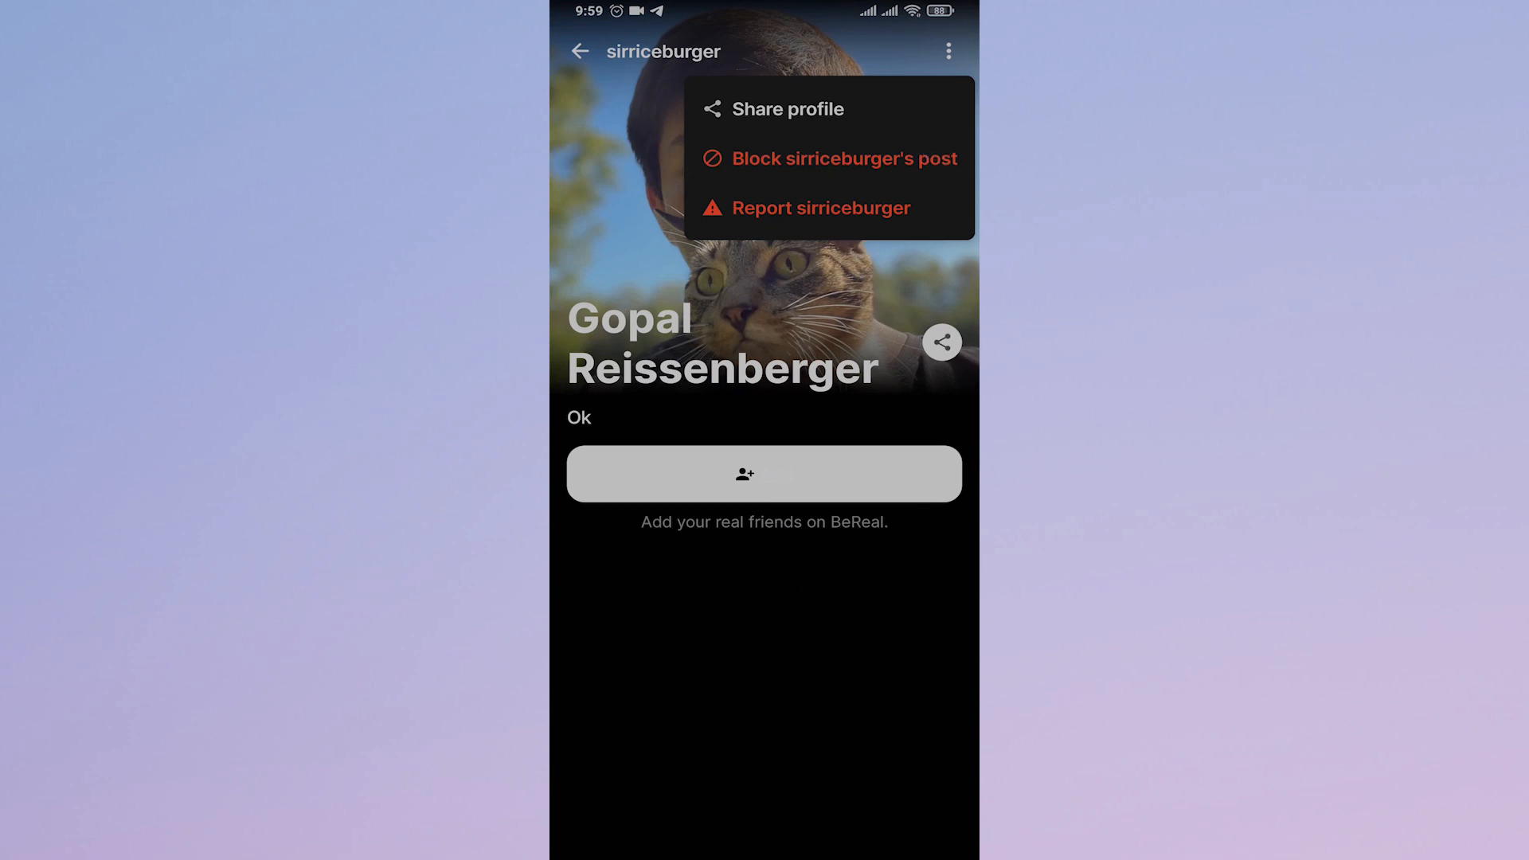